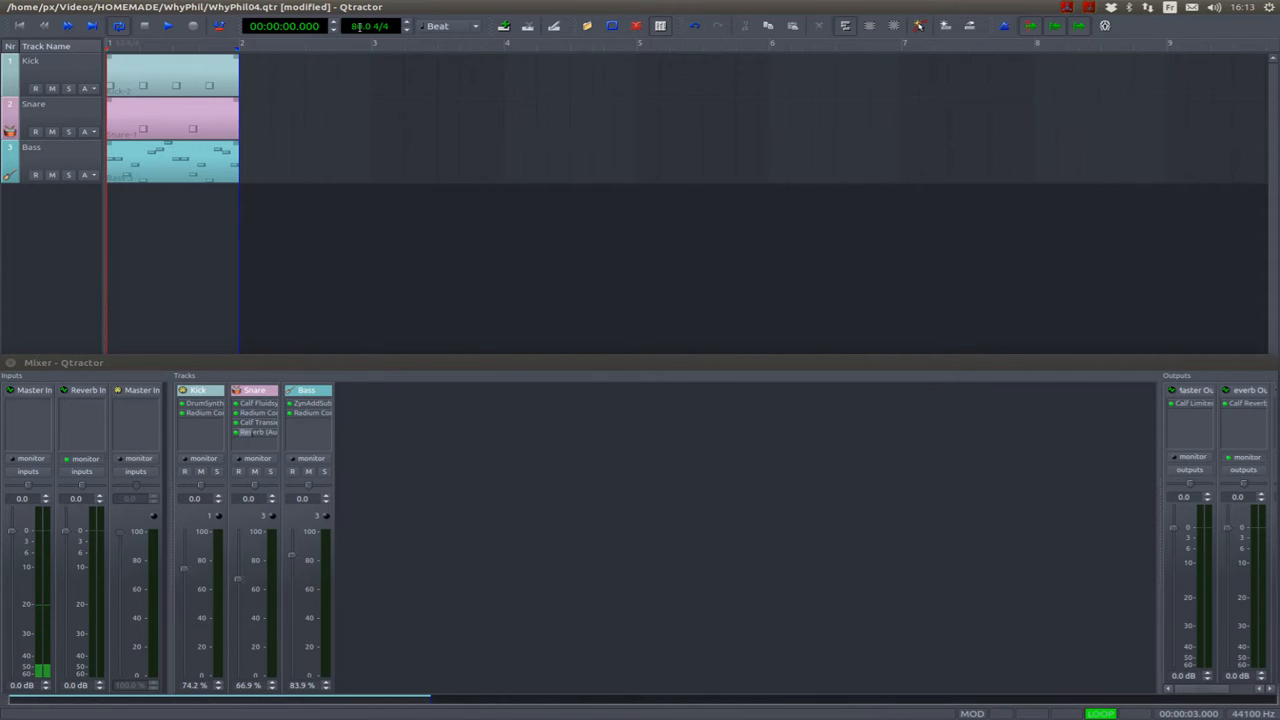
Step: Play the one-bar groove and bring up the Kick clip's notes in the MIDI editor
click(168, 28)
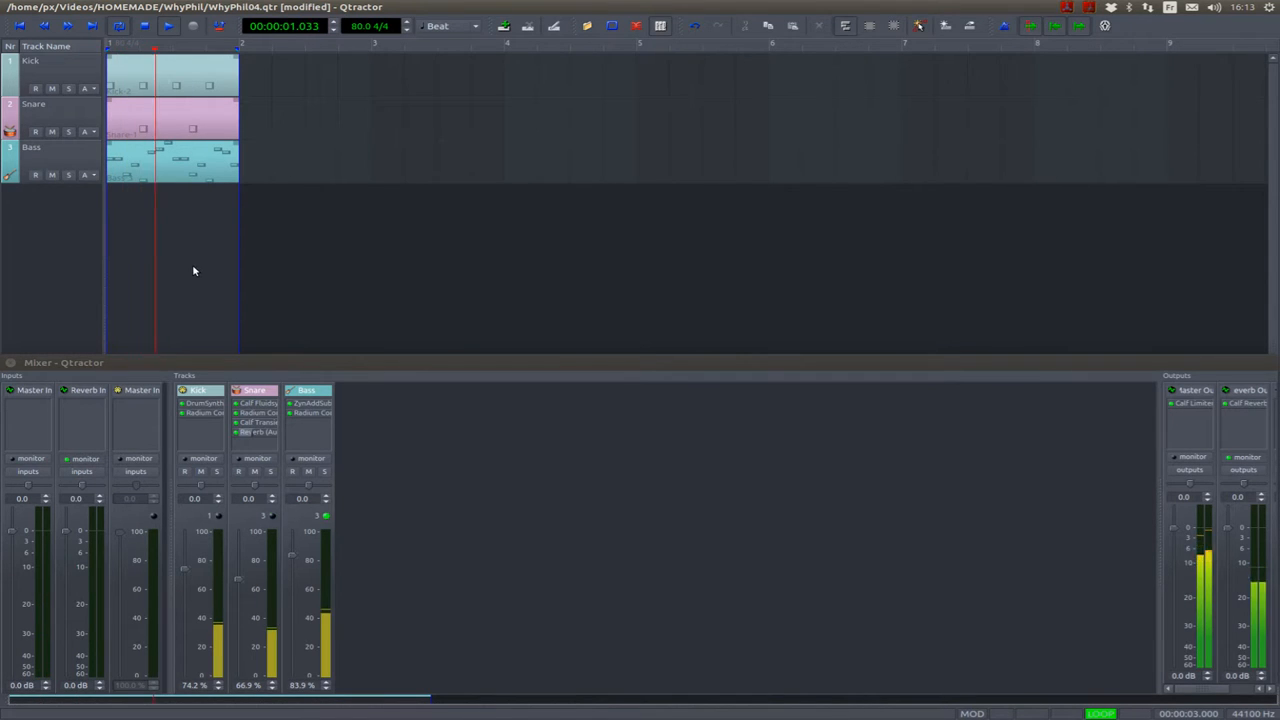
double_click(170, 120)
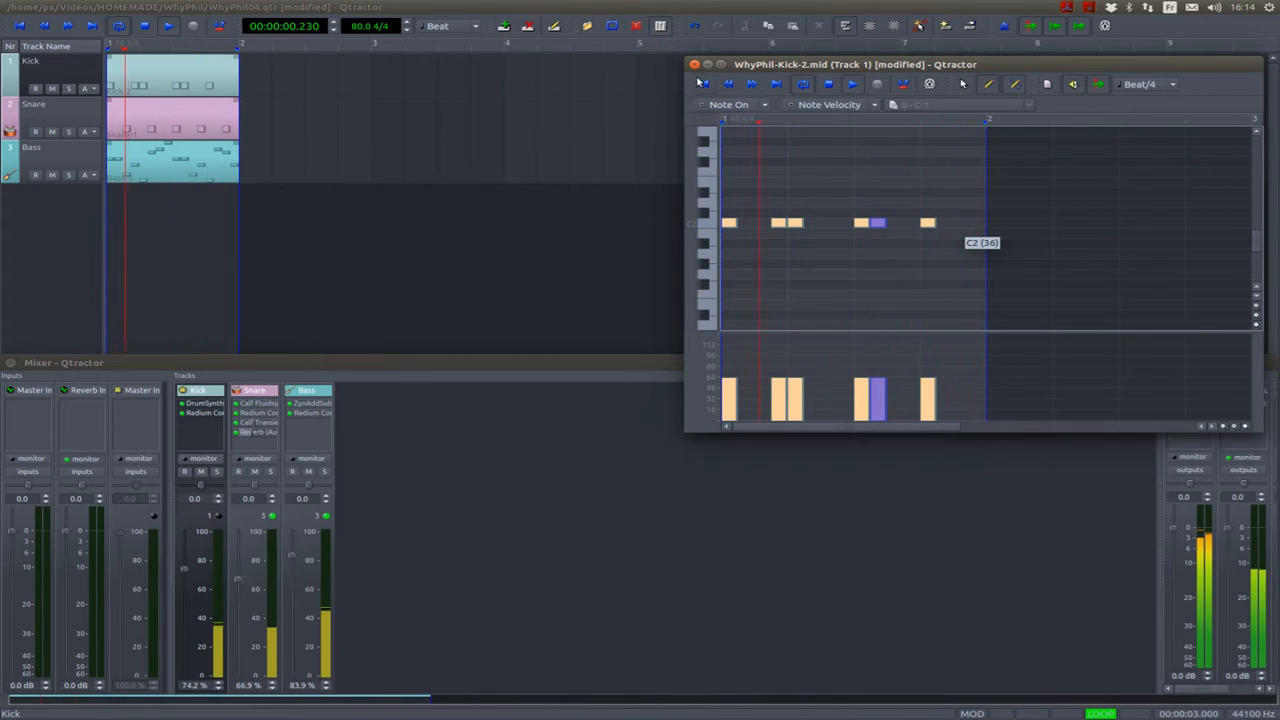
Step: Close the Kick clip's MIDI editor, returning to the multitrack view
click(690, 64)
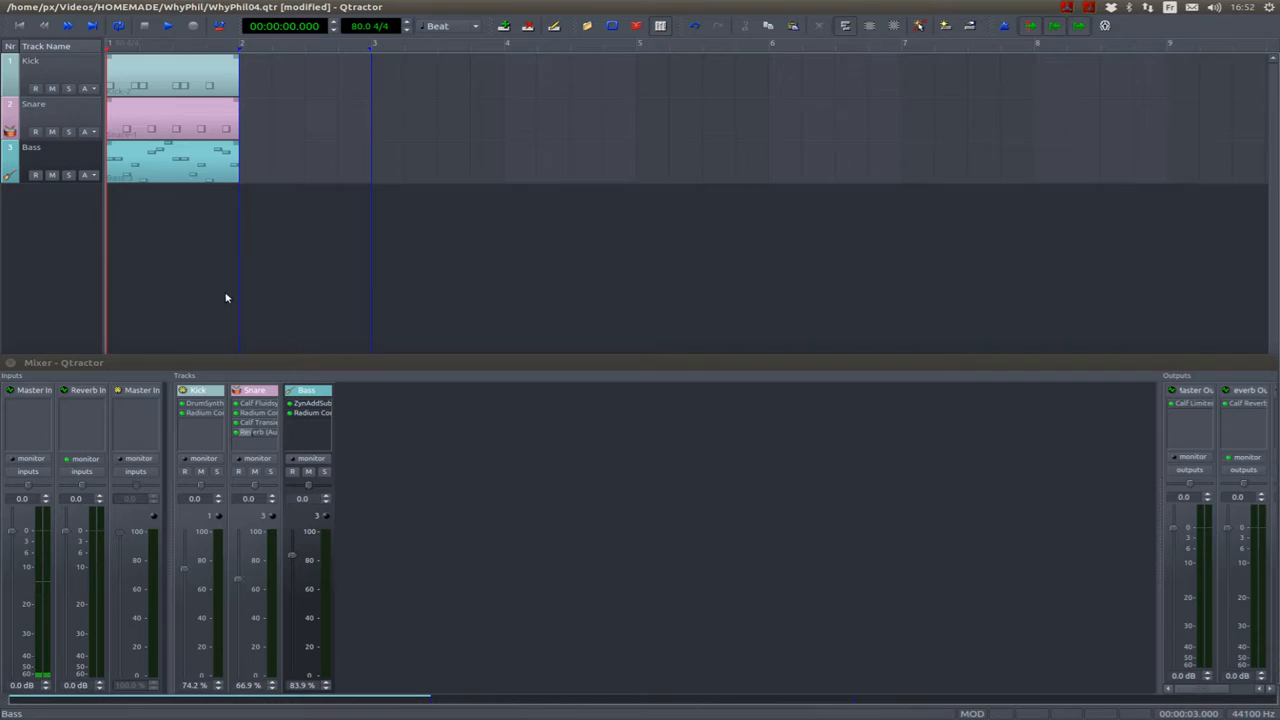
Step: Select all three clips, save the kick clip changes, and confirm Paste Repeat with count 4
click(190, 164)
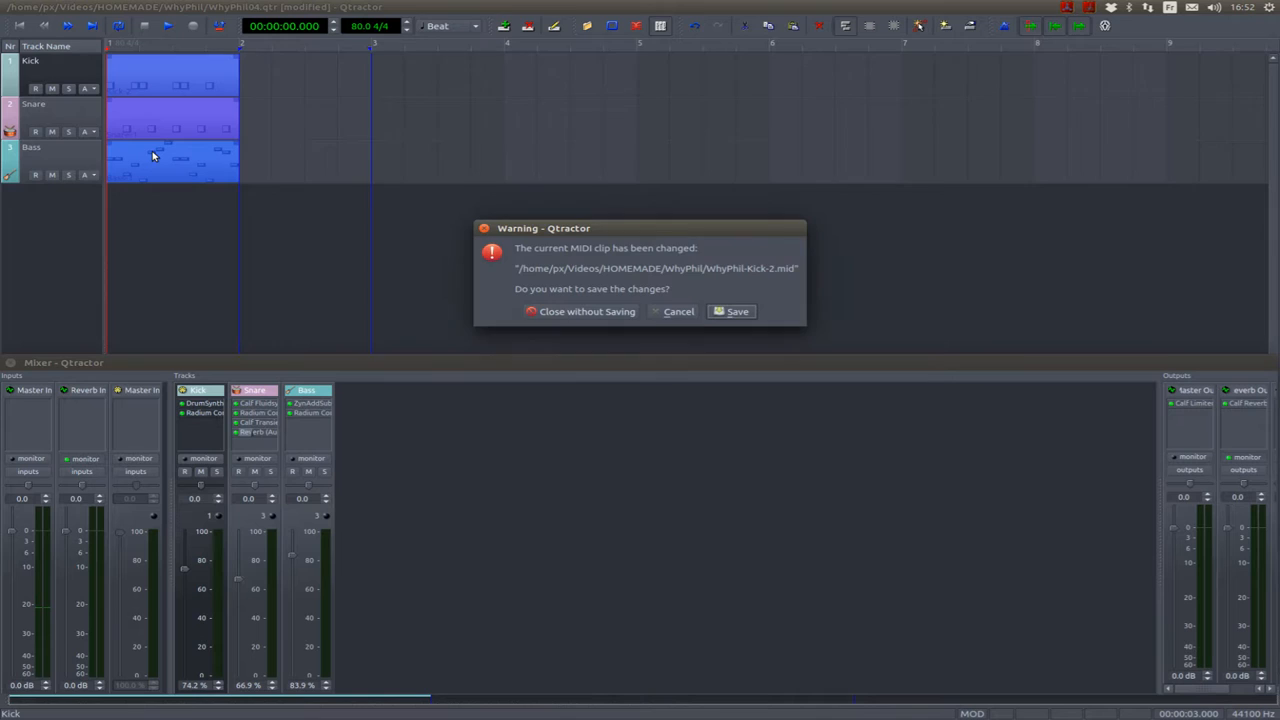
click(732, 312)
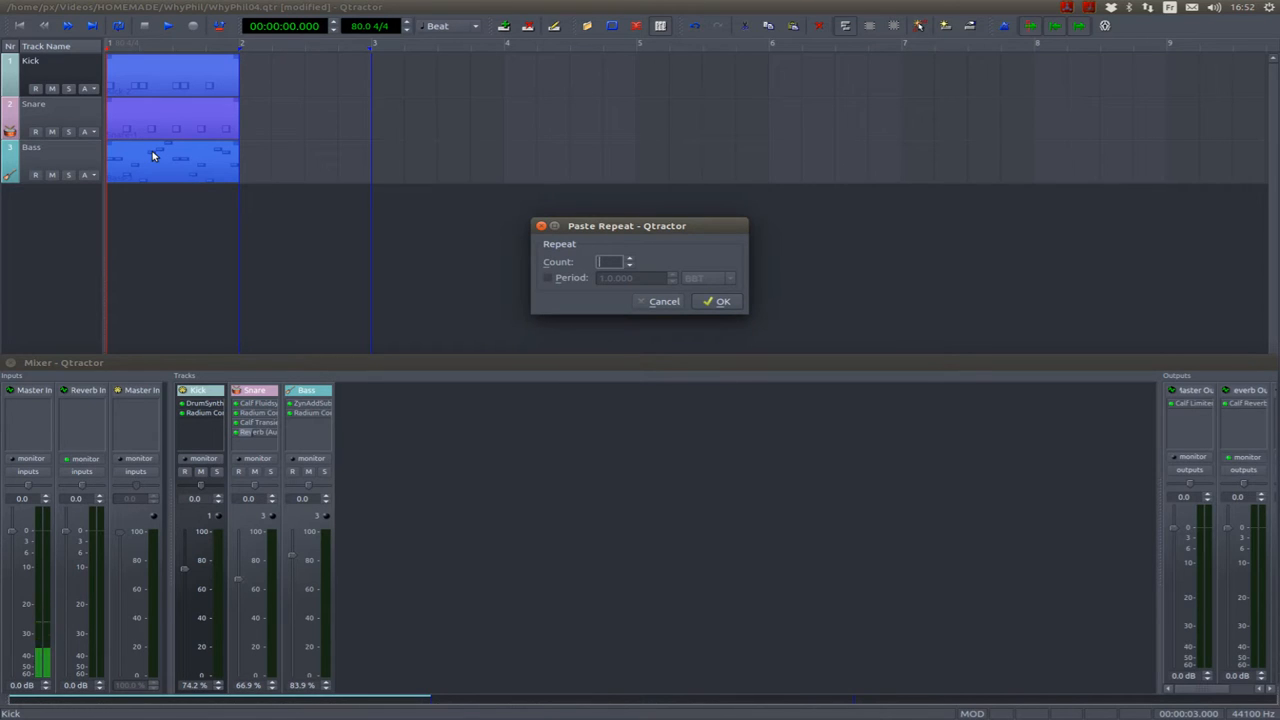
text(4)
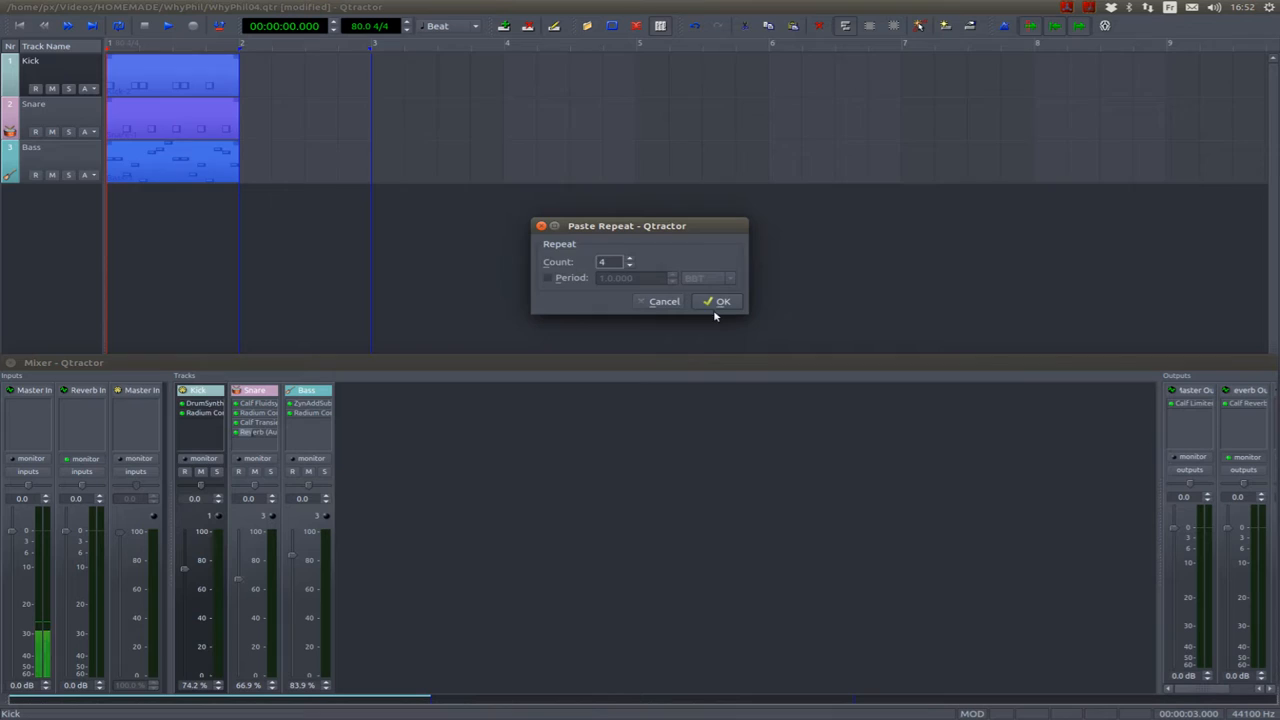
click(718, 300)
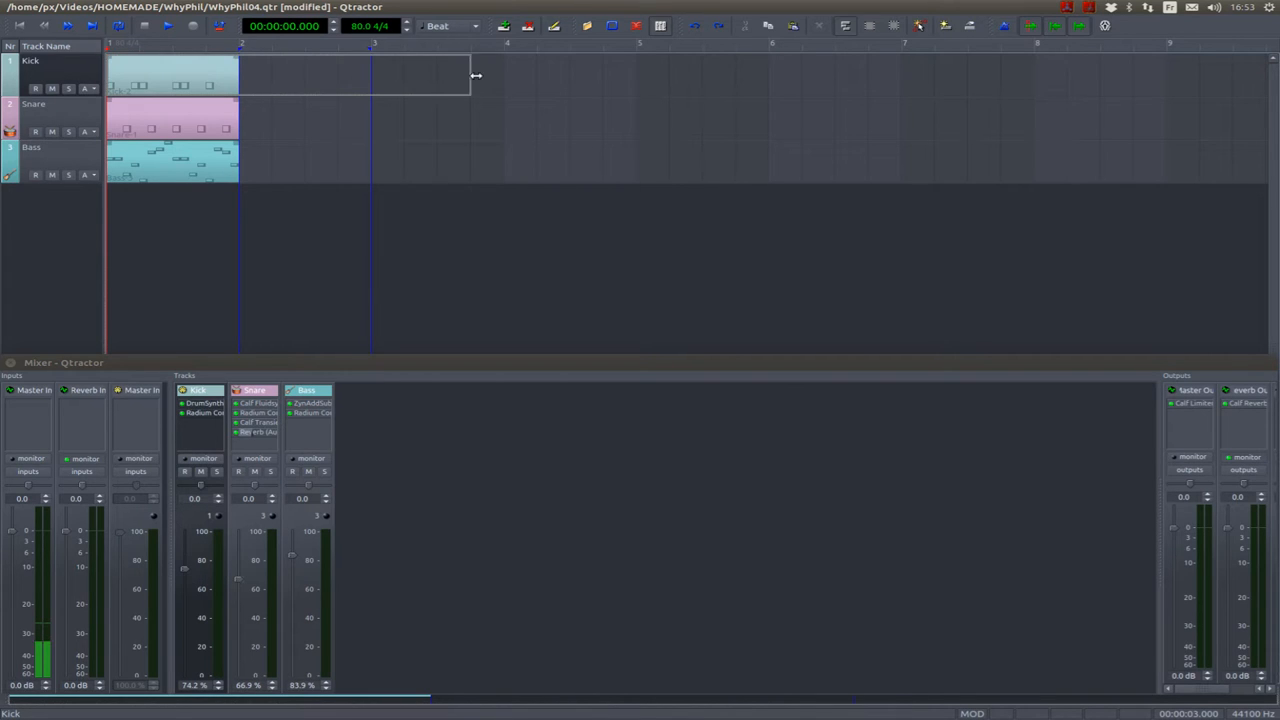
Step: Place the repeated clips after bar 1 to fill four bars, then inspect the last Bass clip's notes
drag(470, 76, 740, 76)
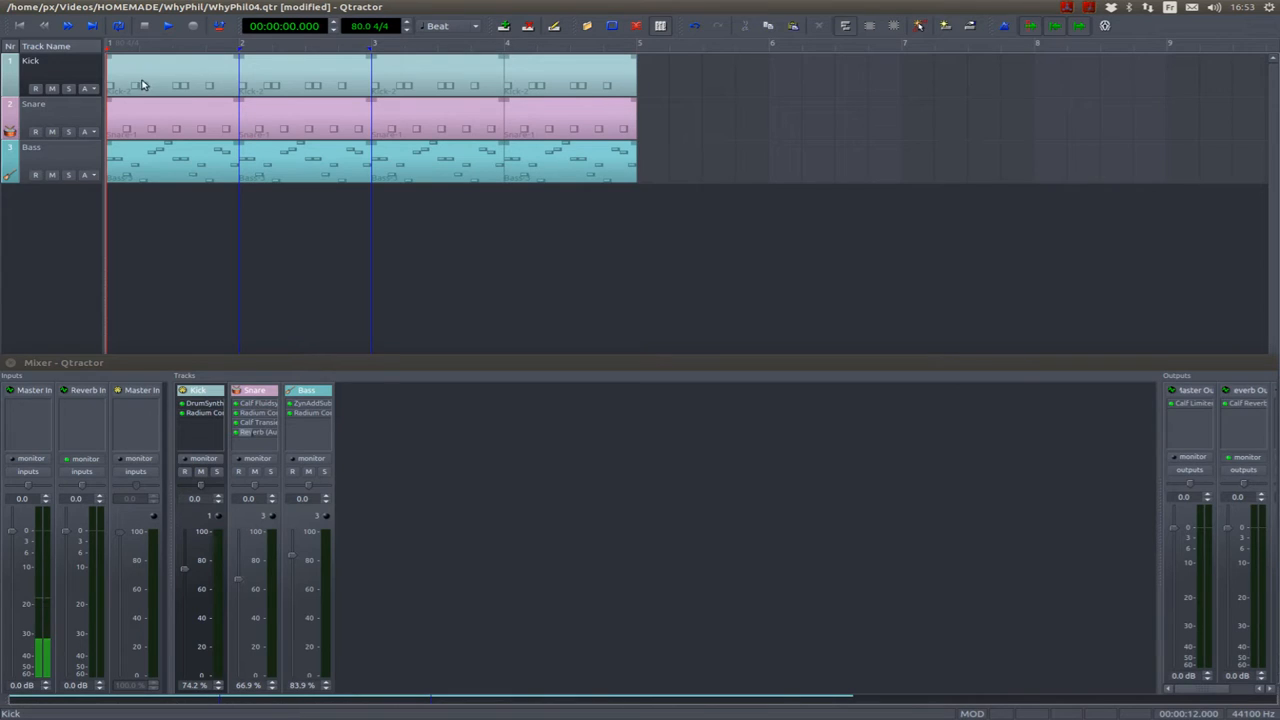
click(572, 88)
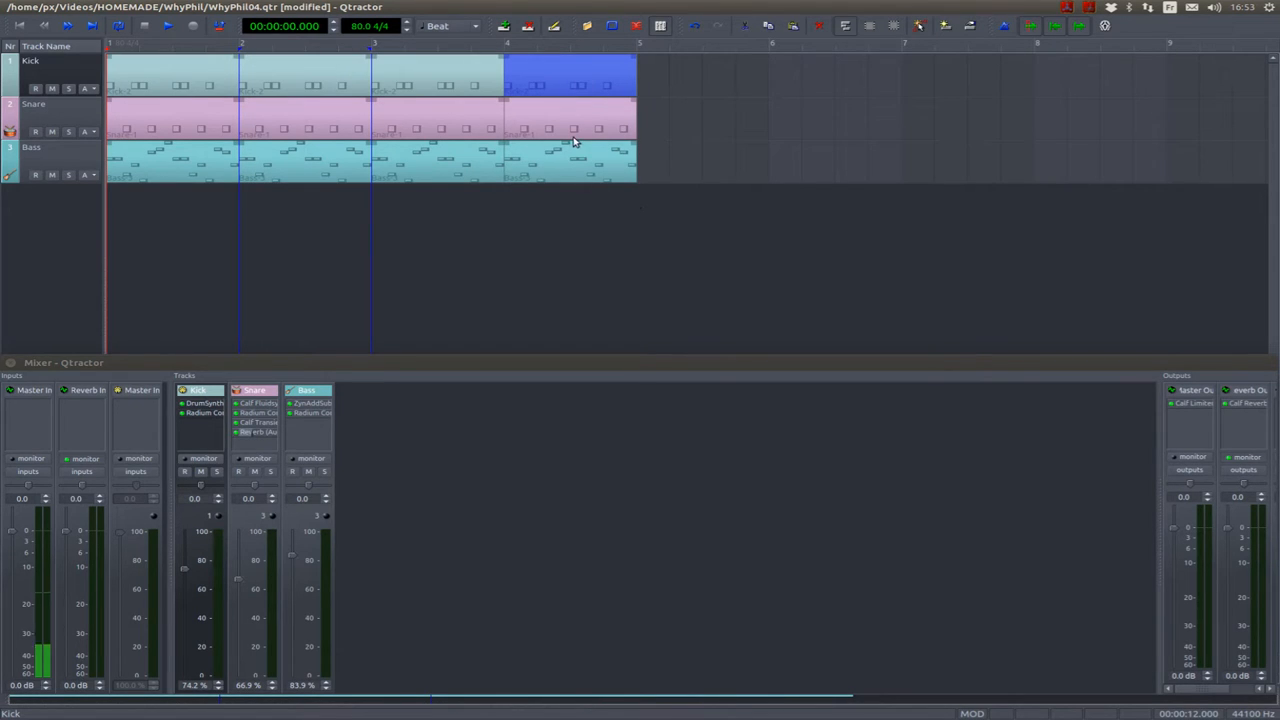
double_click(576, 164)
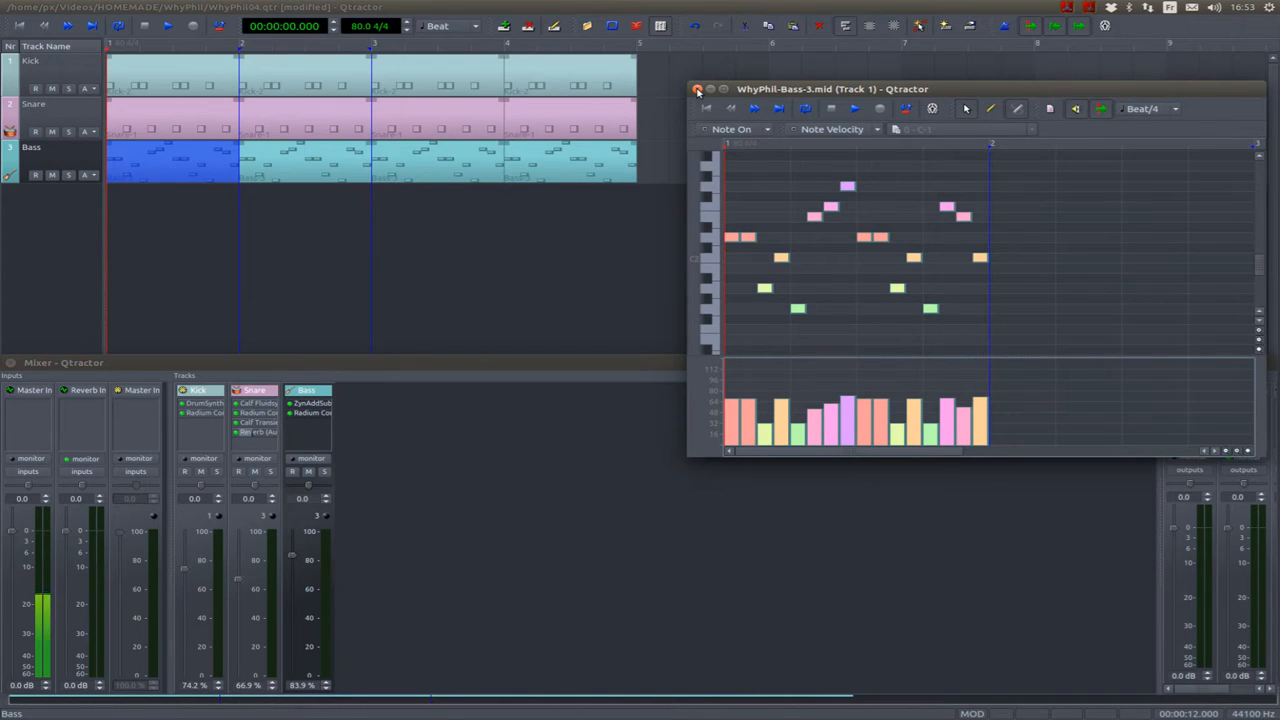
click(698, 92)
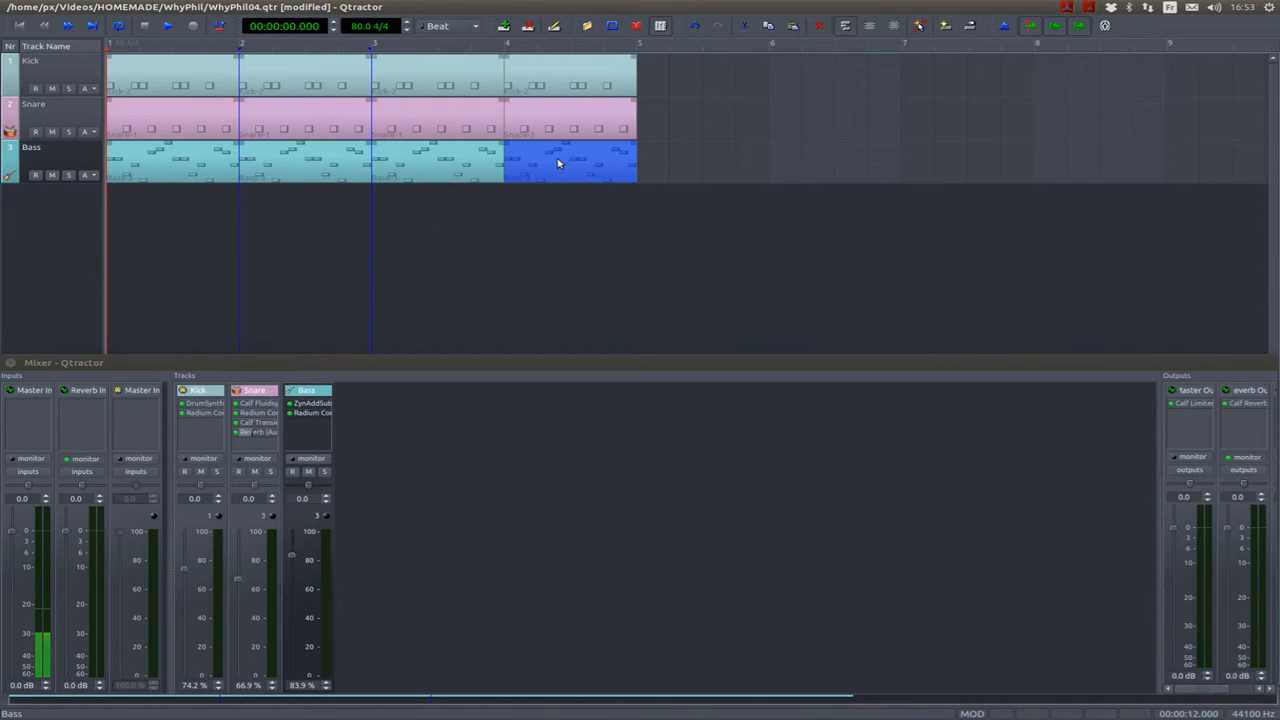
Step: Unlink the fourth Bass clip into its own copy and bring up its notes in the MIDI editor
right_click(558, 162)
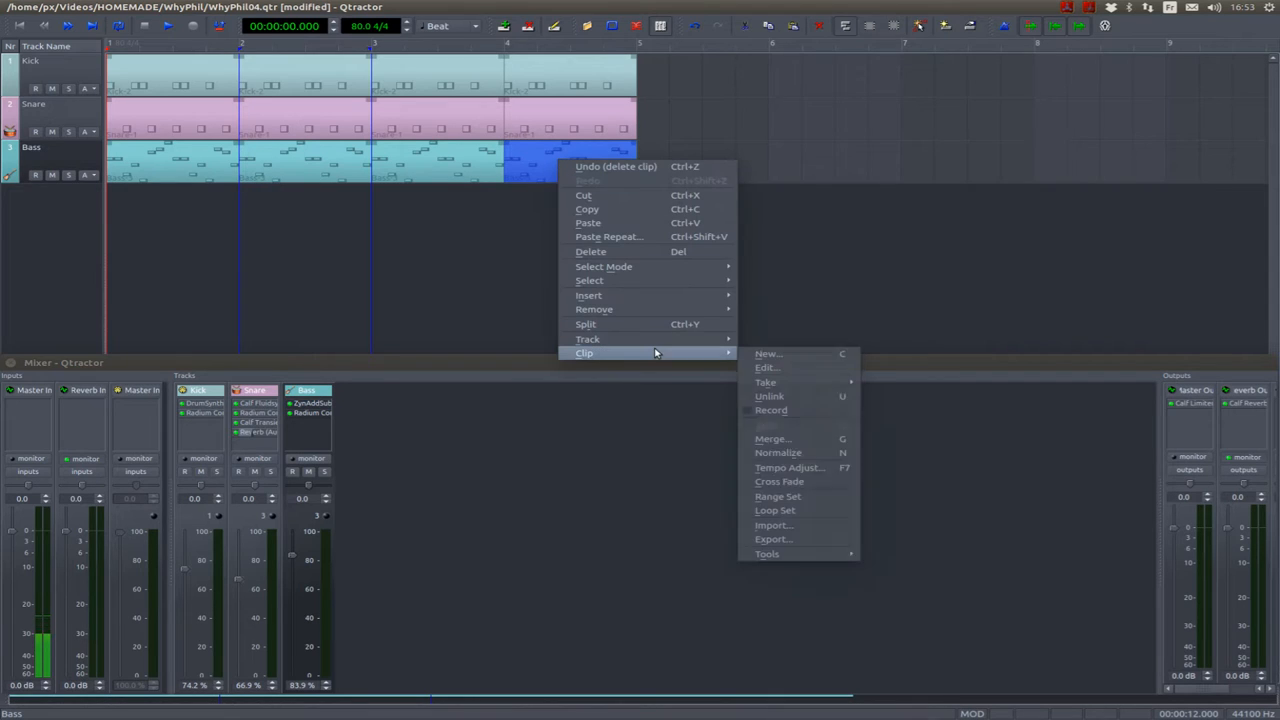
mouse_move(790, 396)
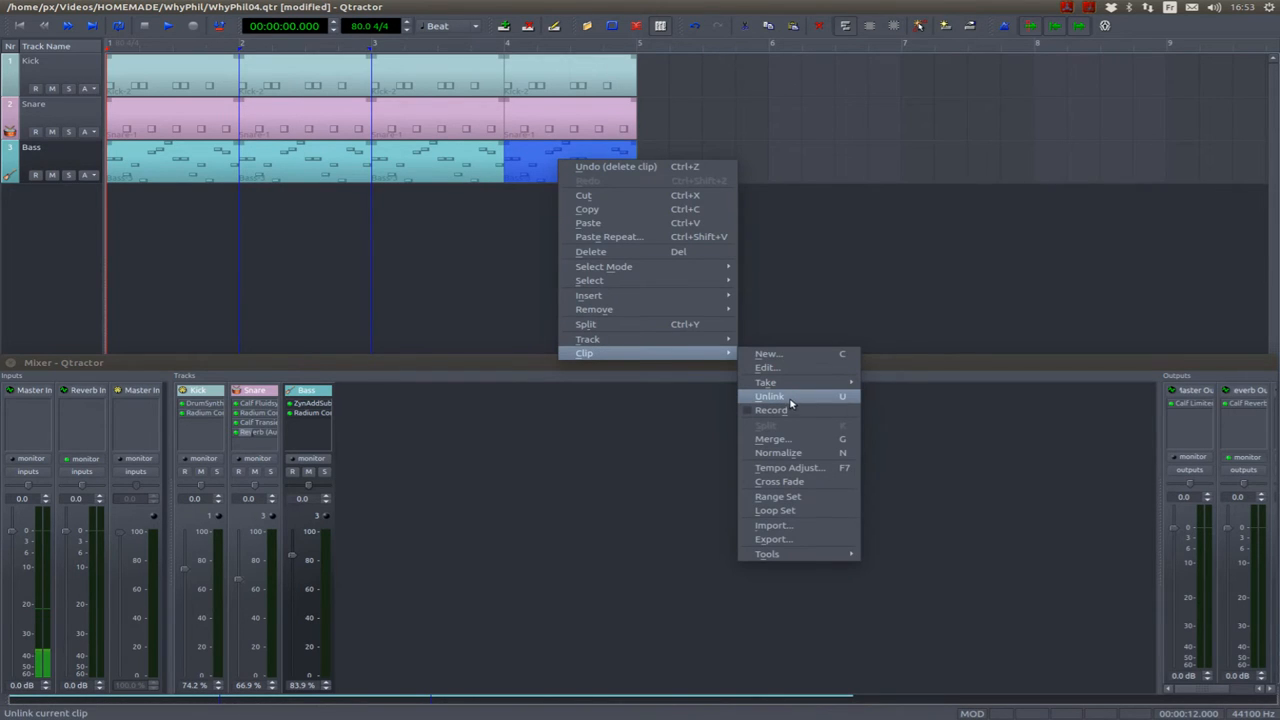
click(778, 396)
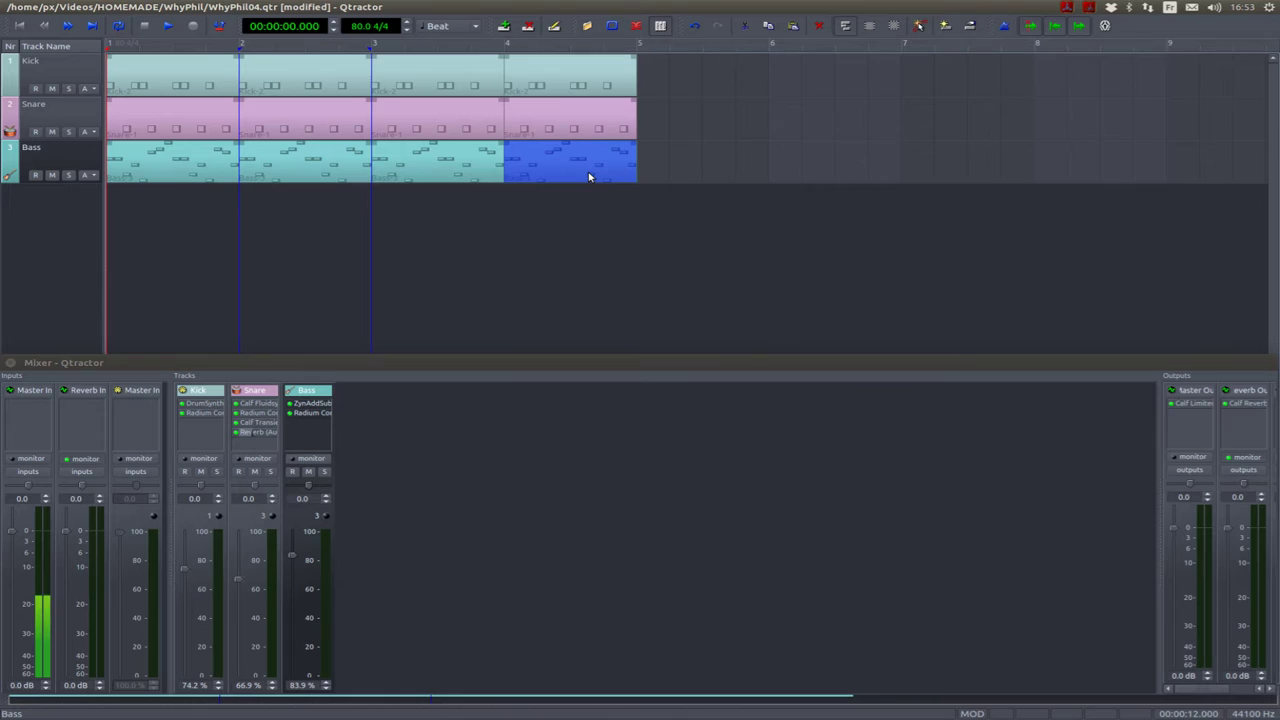
double_click(588, 176)
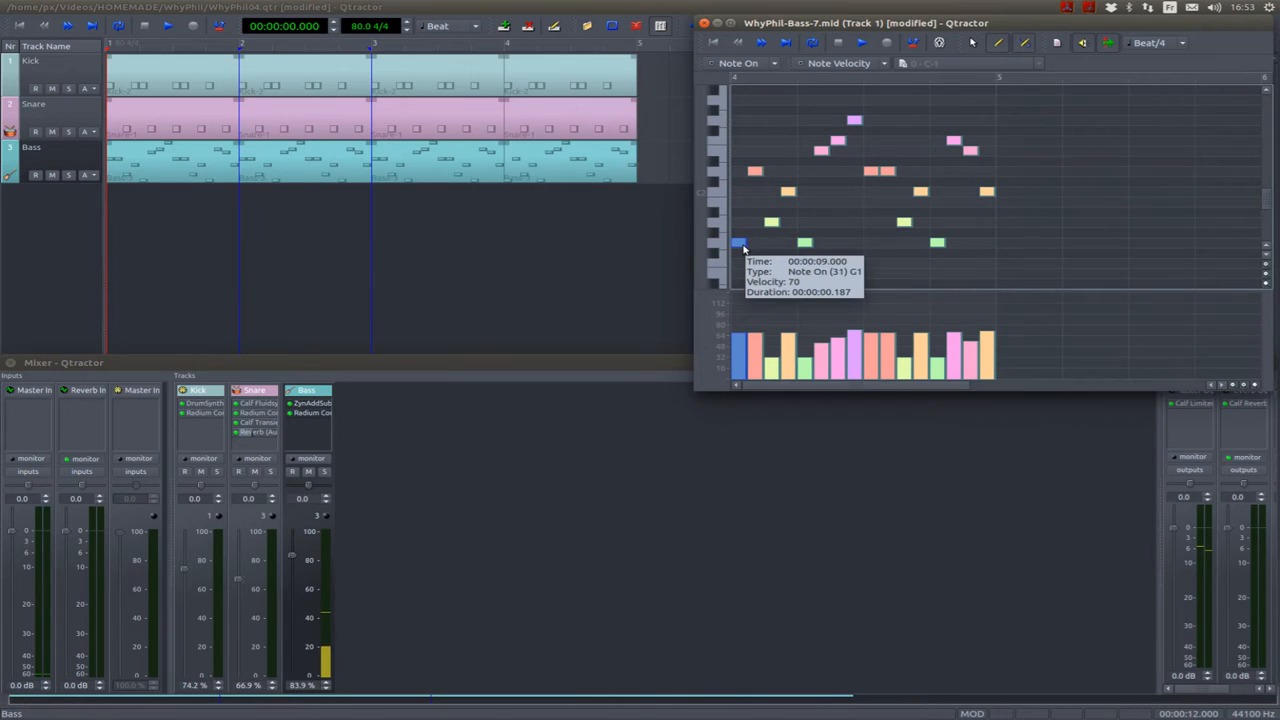
mouse_move(324, 186)
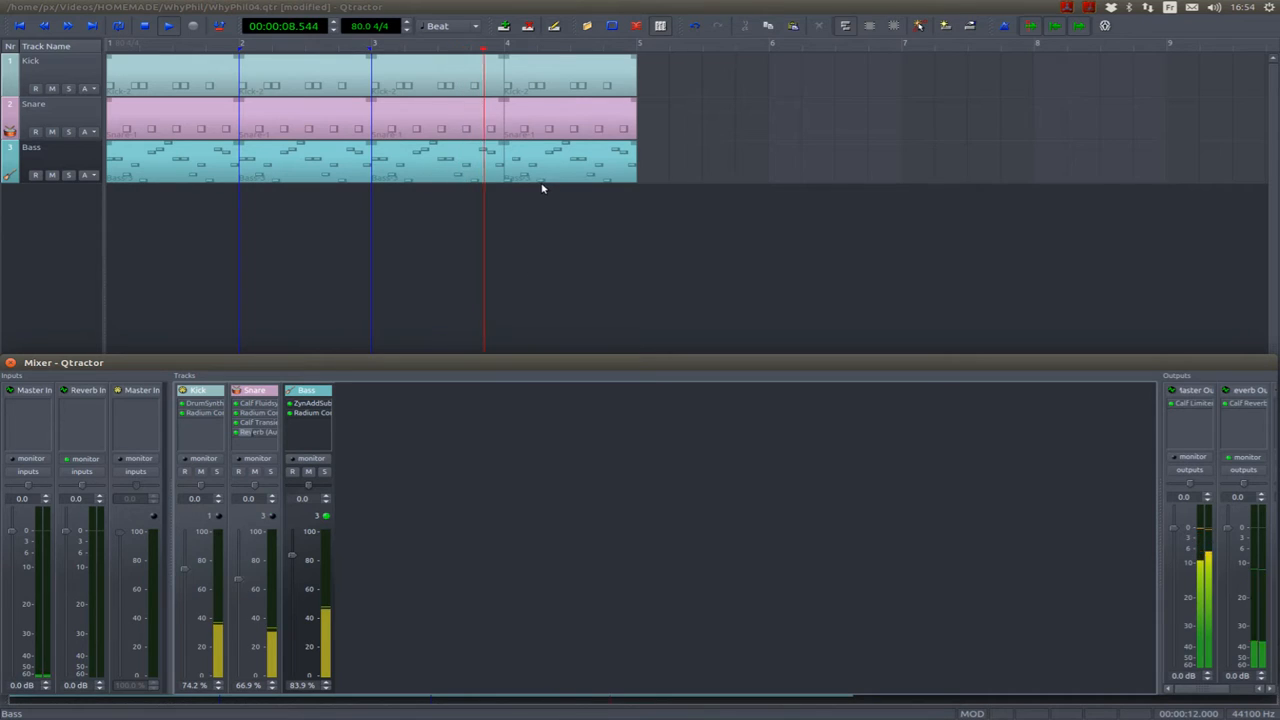
Step: Rearrange the notes of the unlinked fourth-bar Bass clip and close its editor
double_click(560, 160)
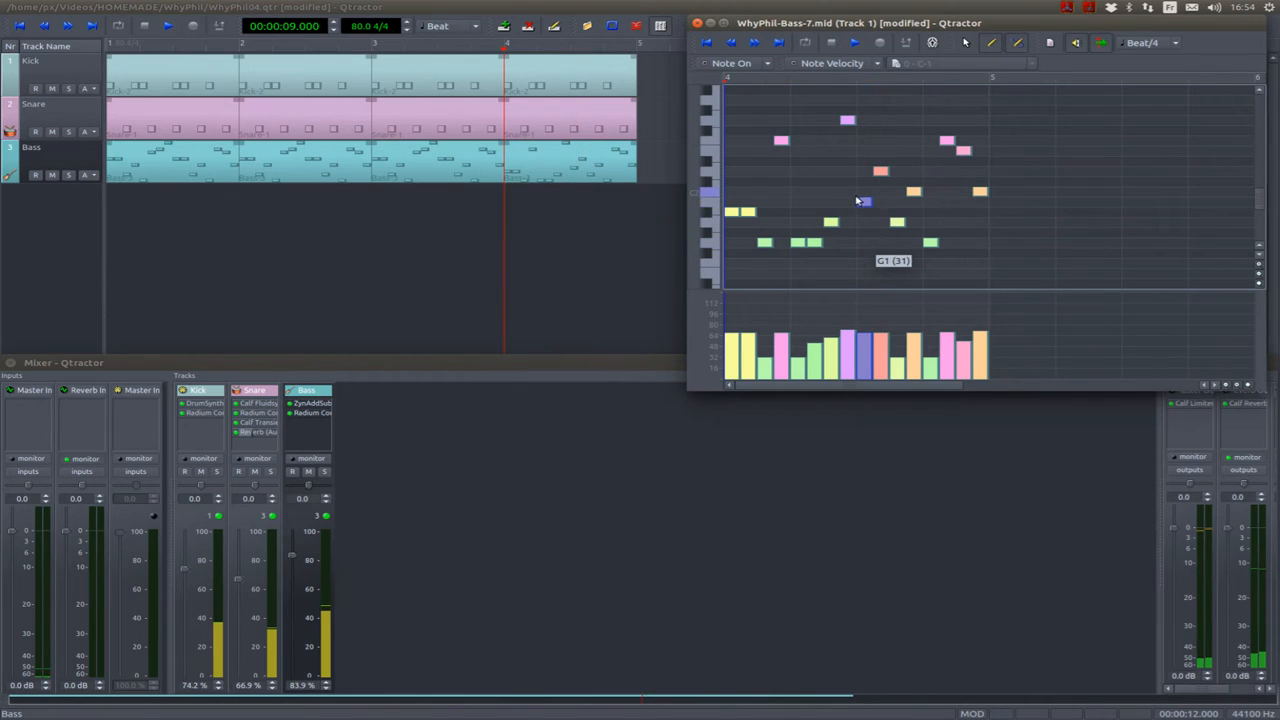
mouse_move(892, 218)
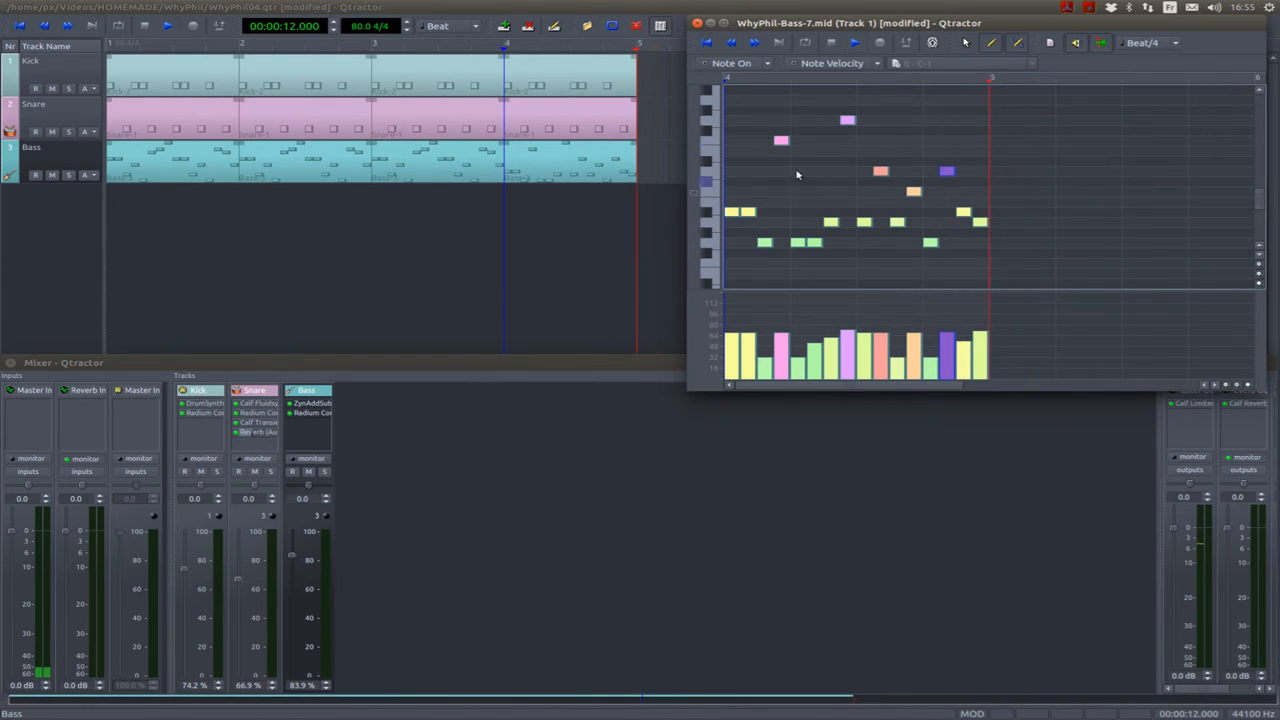
click(774, 42)
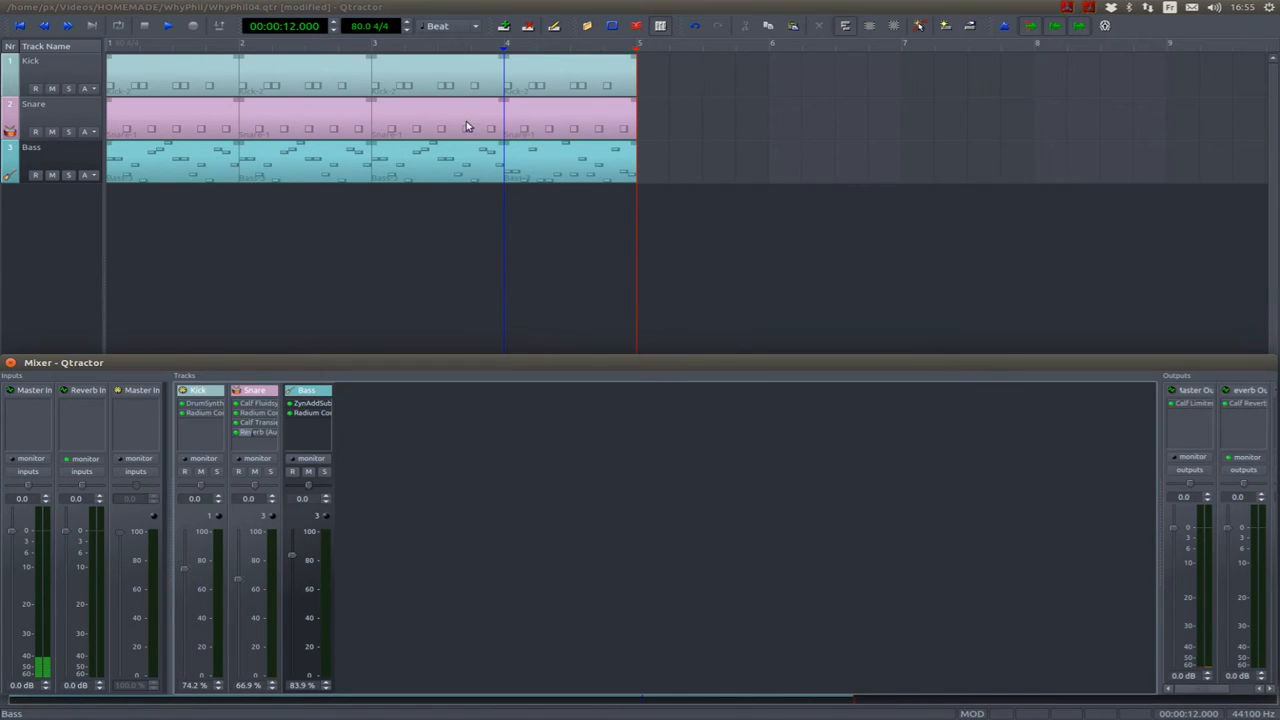
Step: Select the Bass clips and use Clip > Loop Set to make the loop span all four bars
click(548, 178)
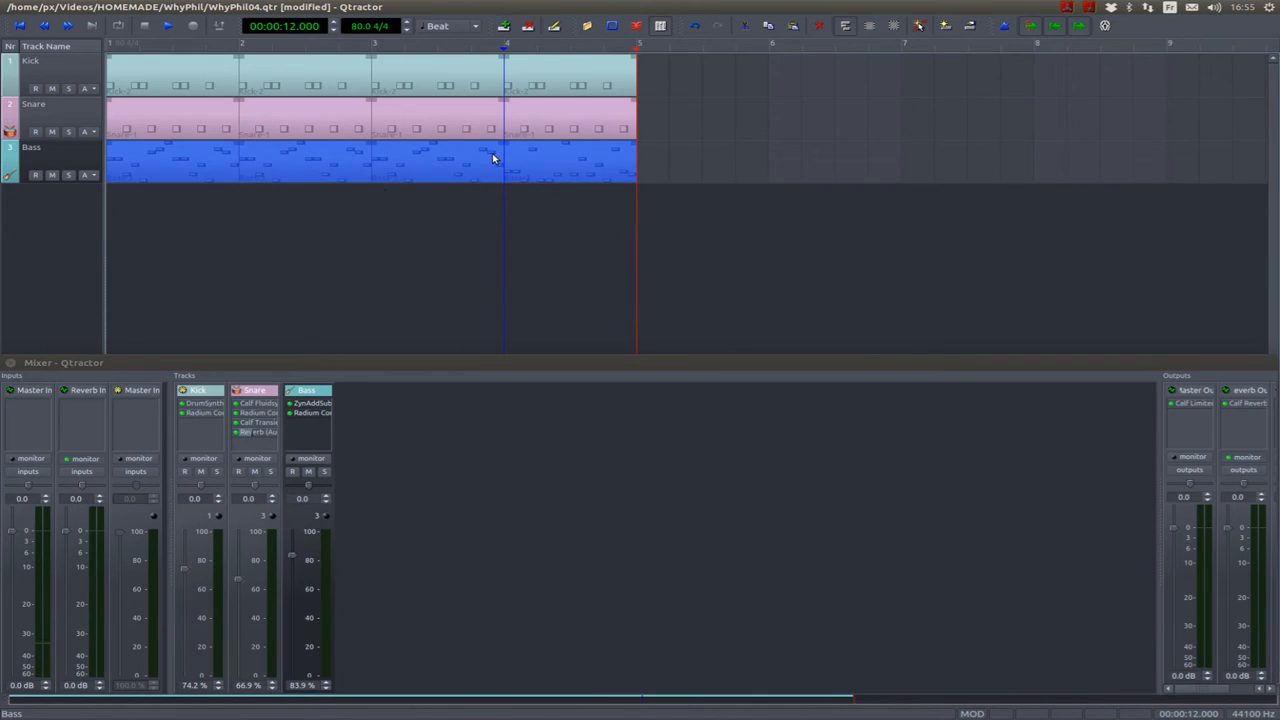
right_click(494, 158)
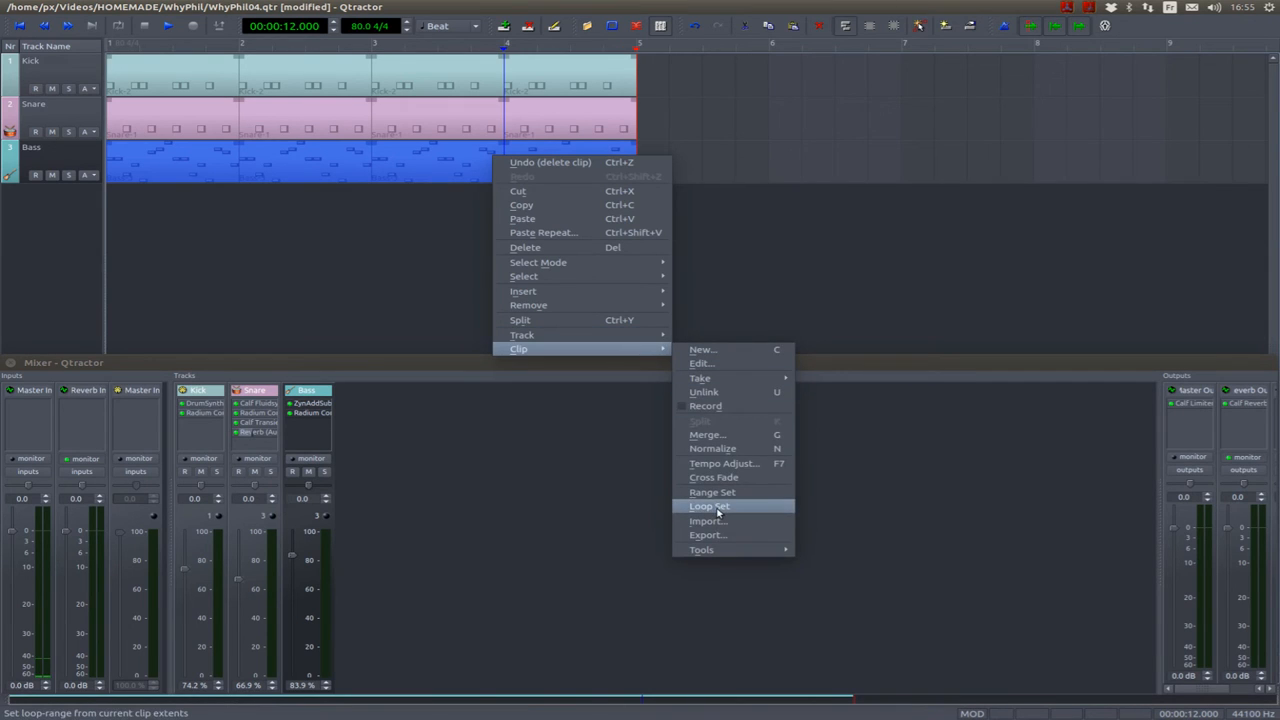
click(708, 506)
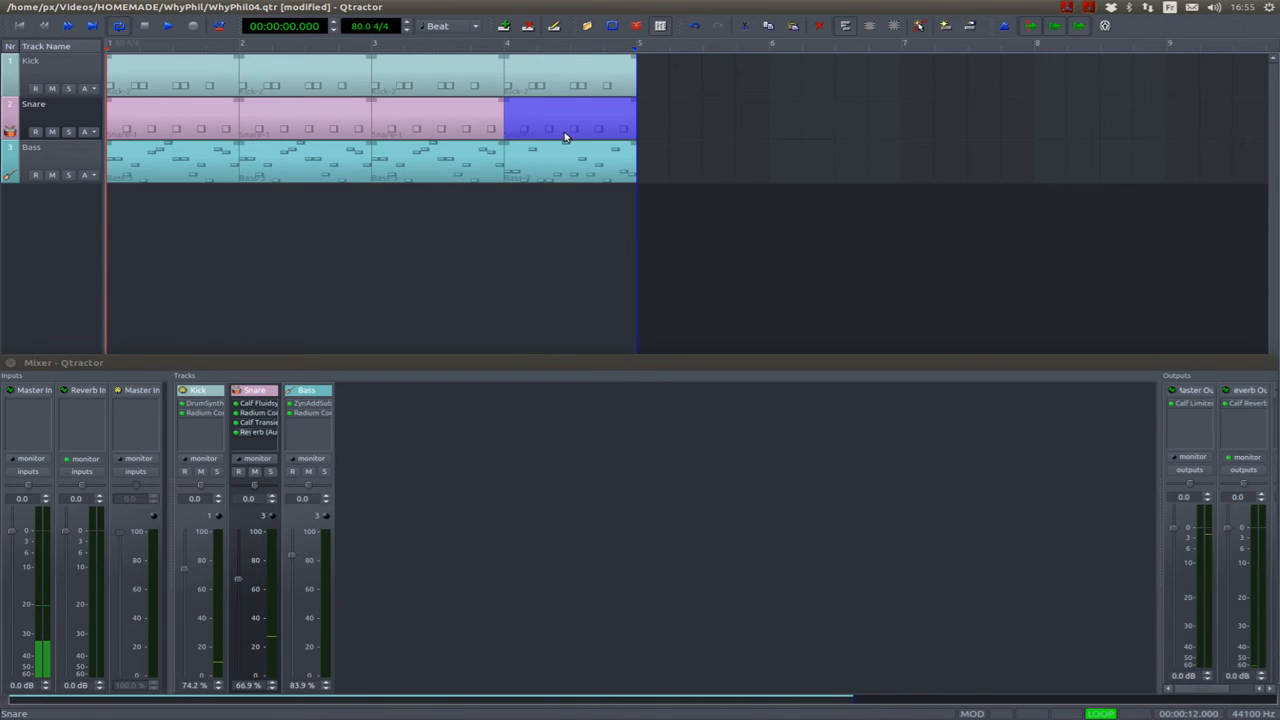
Step: Edit the last-bar Snare clip's notes, close the editor and play the four-bar song
double_click(564, 136)
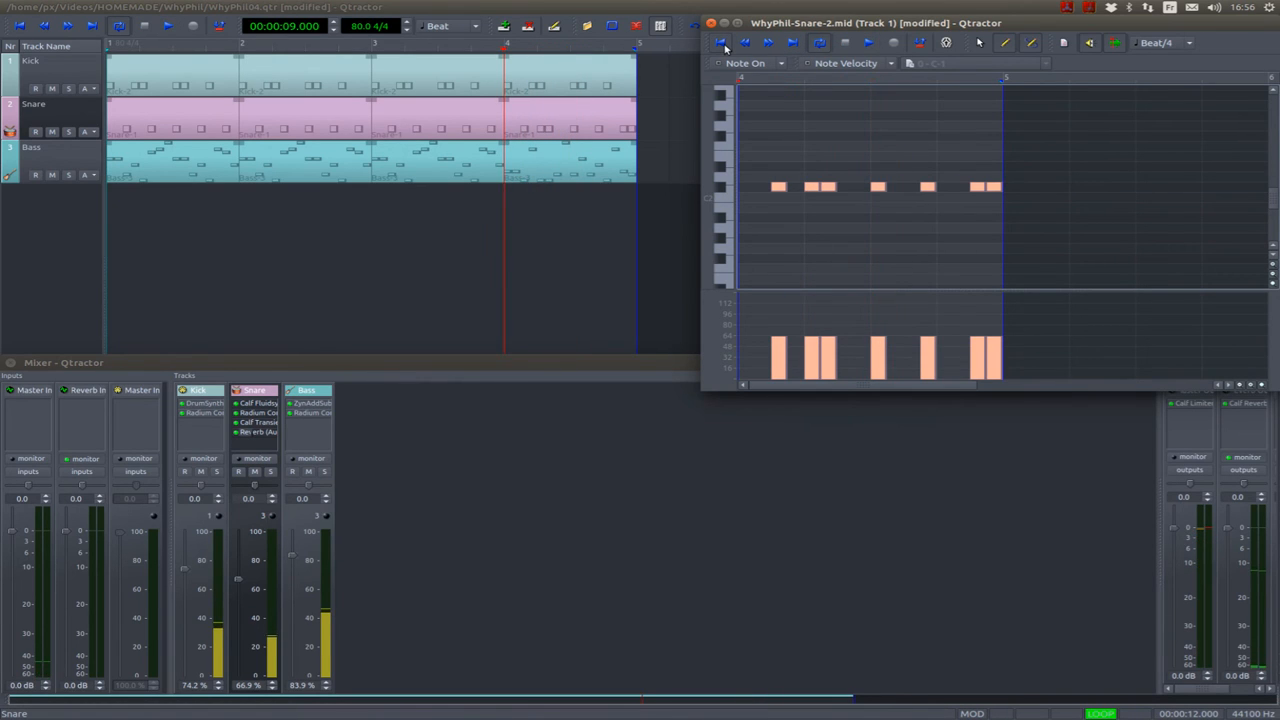
click(858, 42)
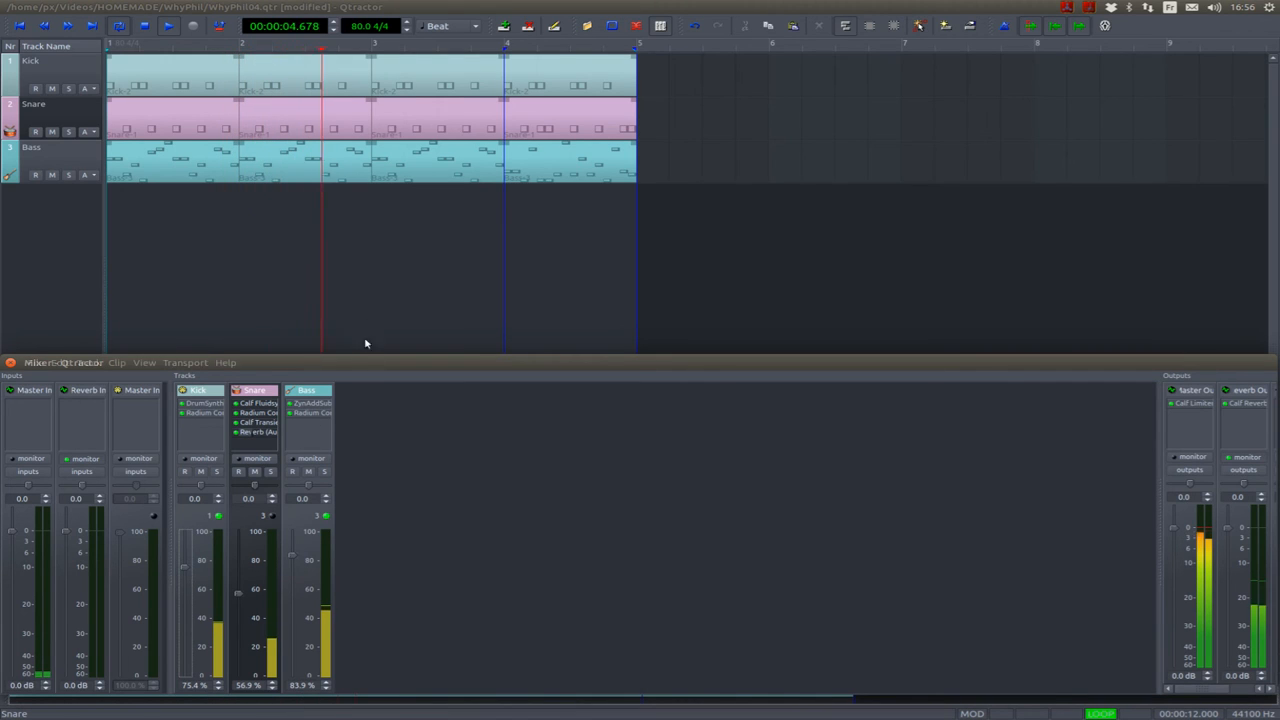
click(164, 28)
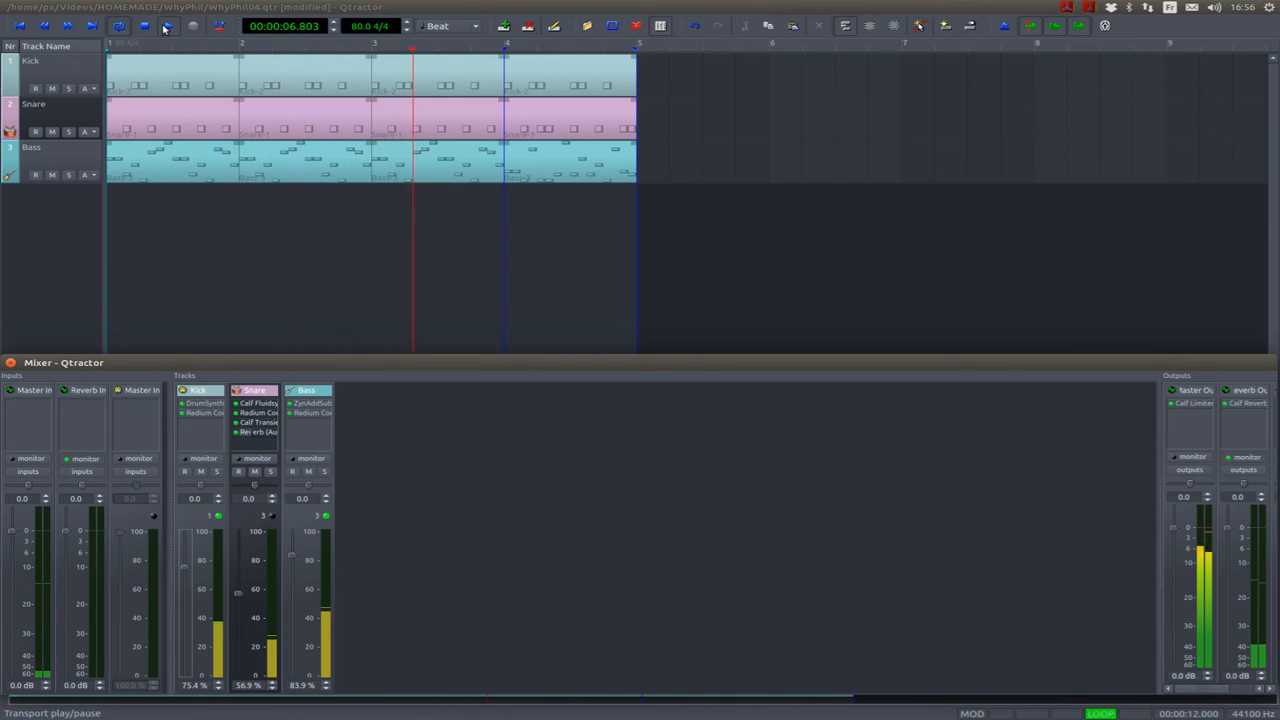